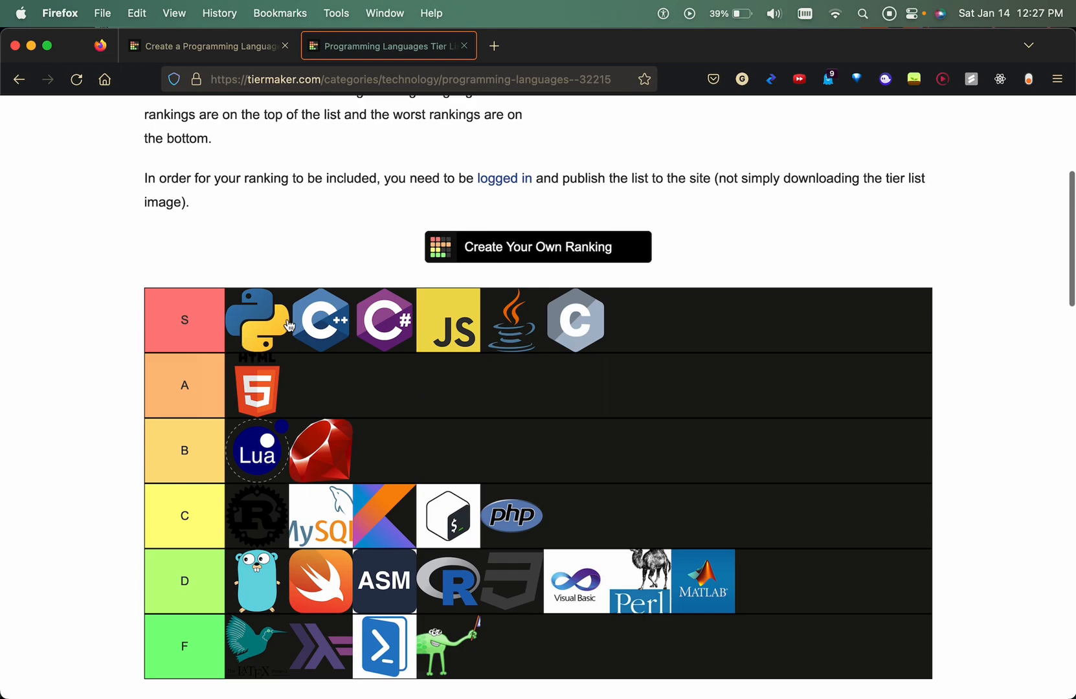
mouse_move(249, 395)
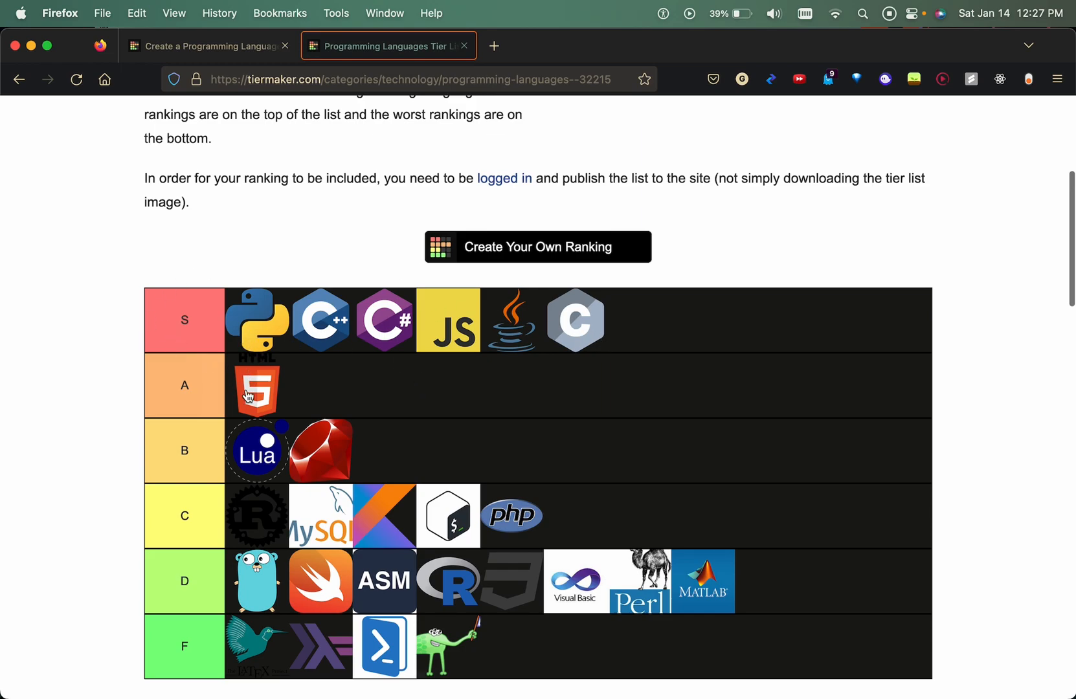
Open the 'Create a Programming Language' tier list editor and browse its empty S–F rows and logos.
scroll(down, 3)
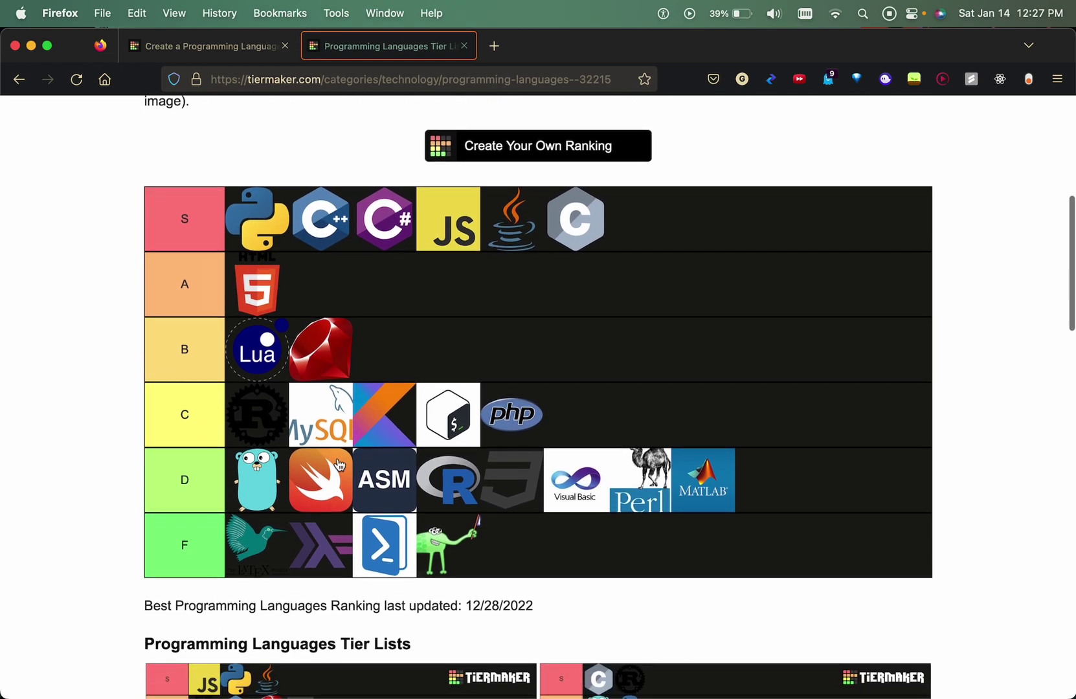
mouse_move(335, 549)
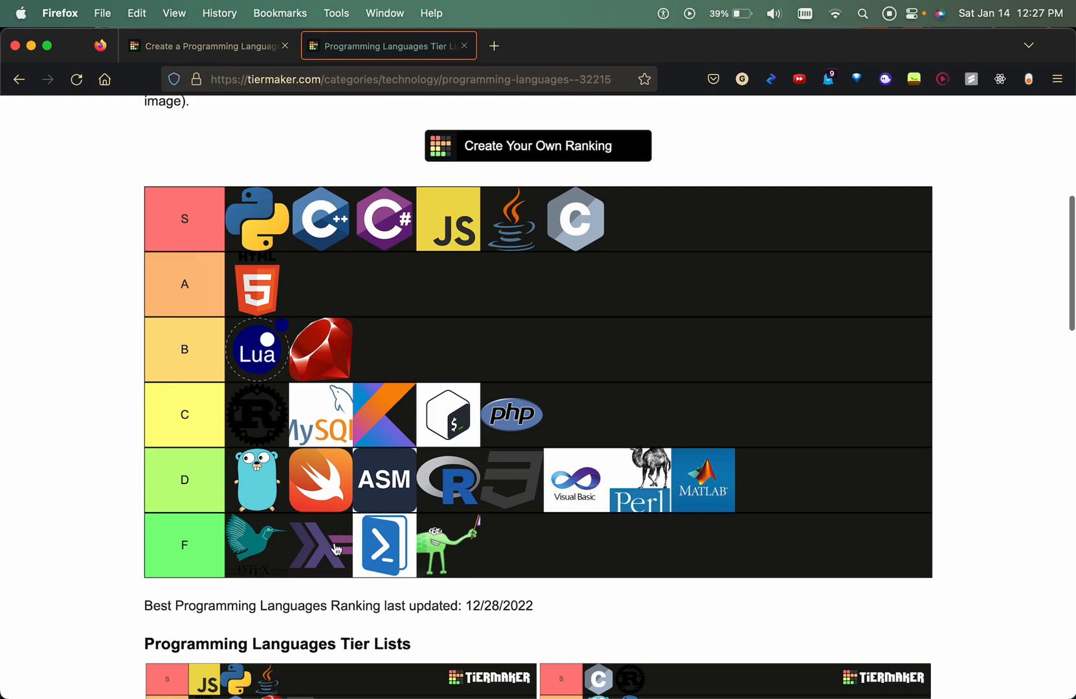
mouse_move(442, 466)
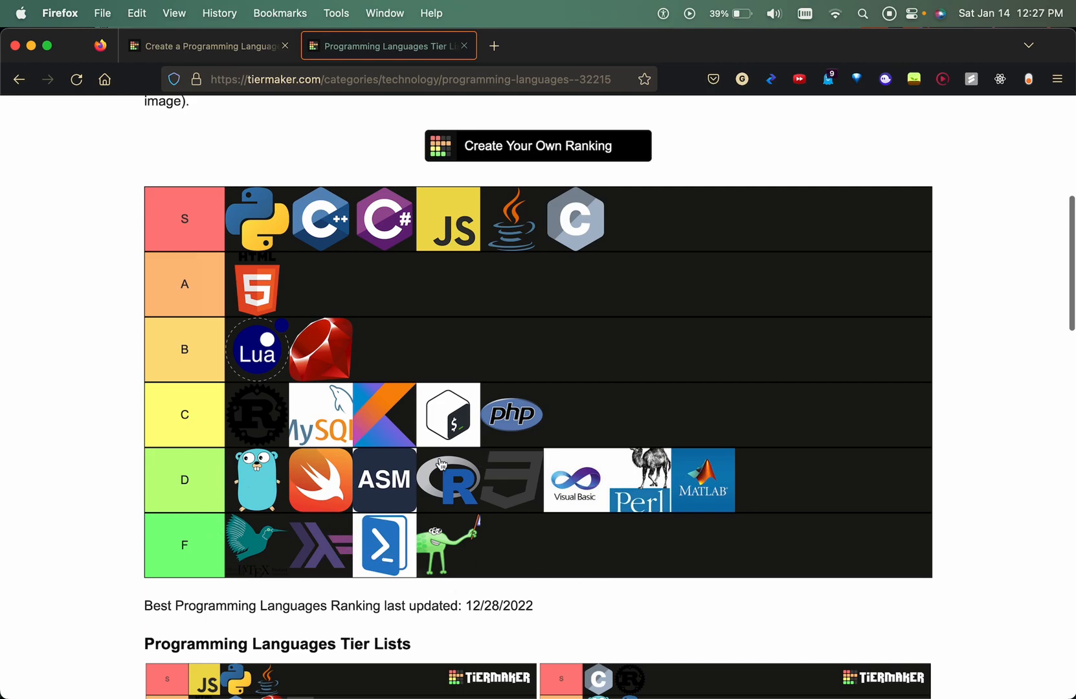
scroll(down, 3)
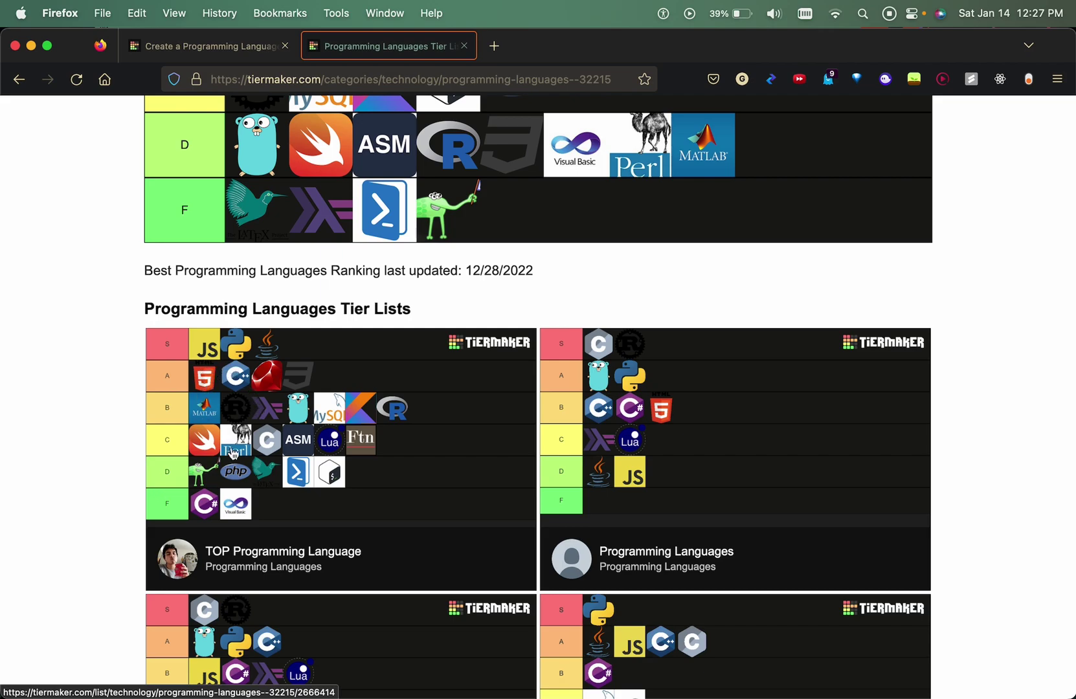
scroll(down, 3)
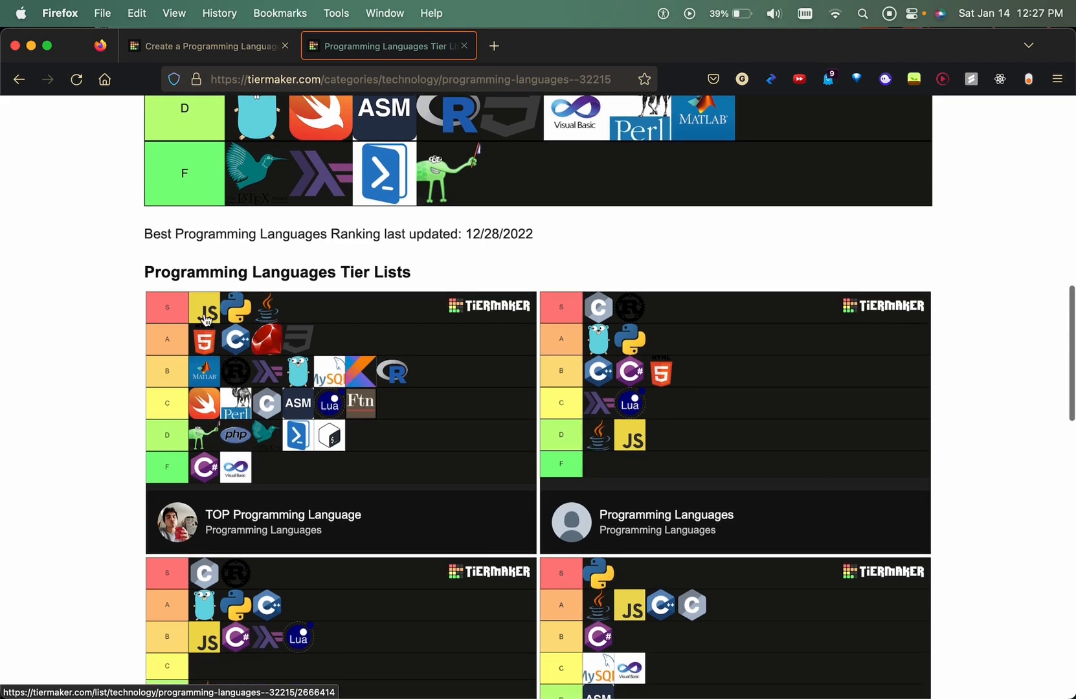
mouse_move(271, 314)
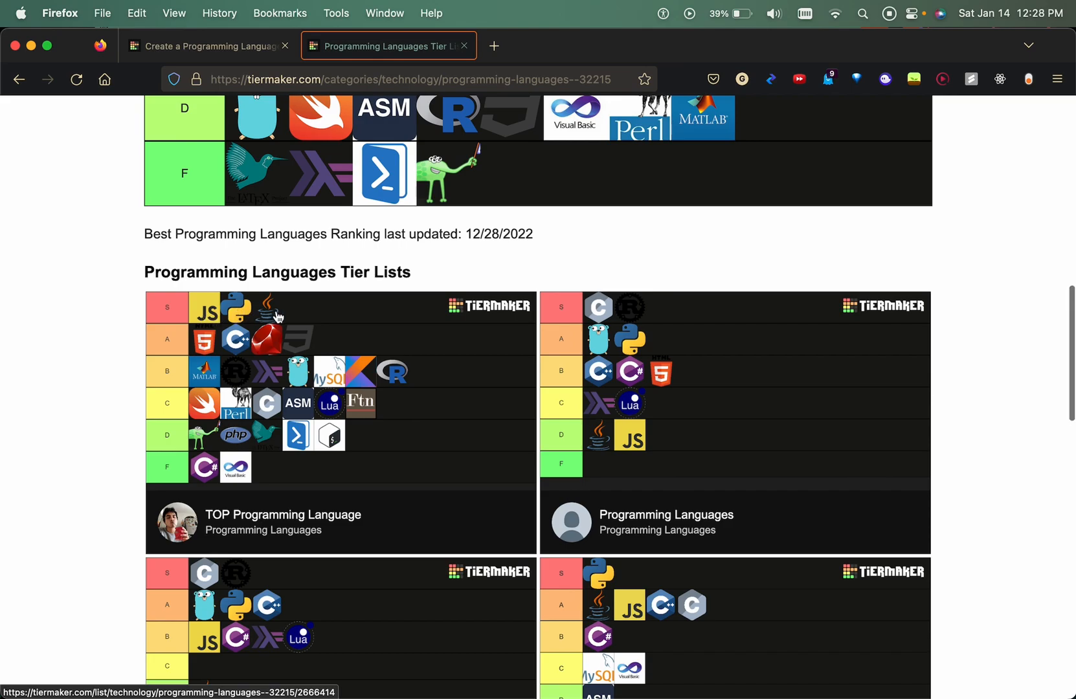
mouse_move(197, 347)
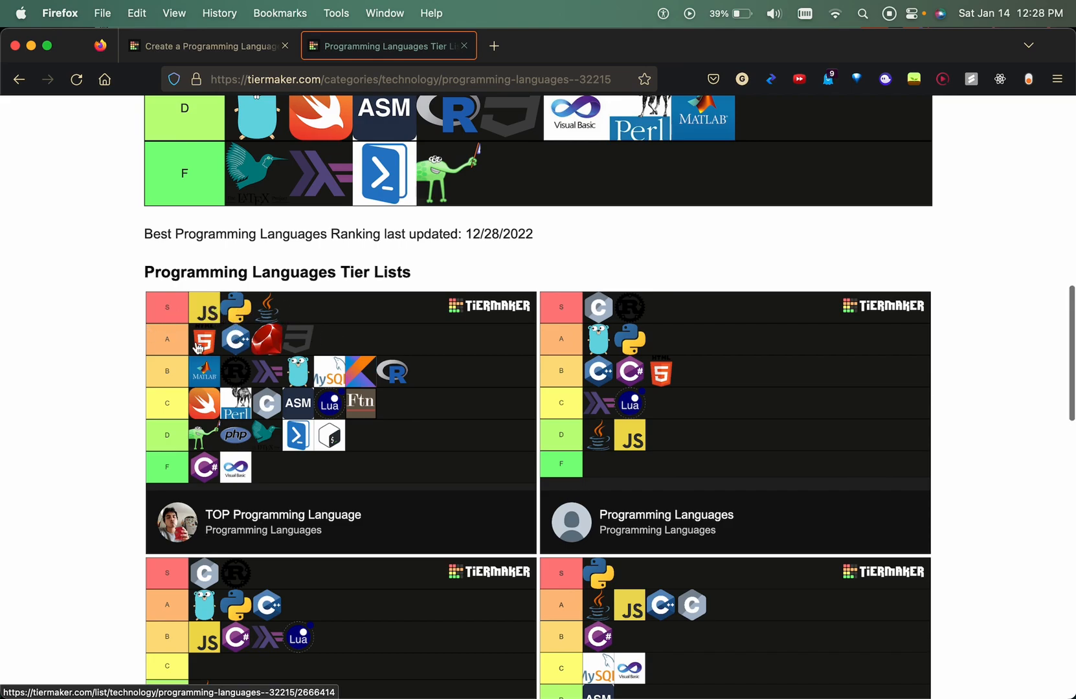
mouse_move(313, 411)
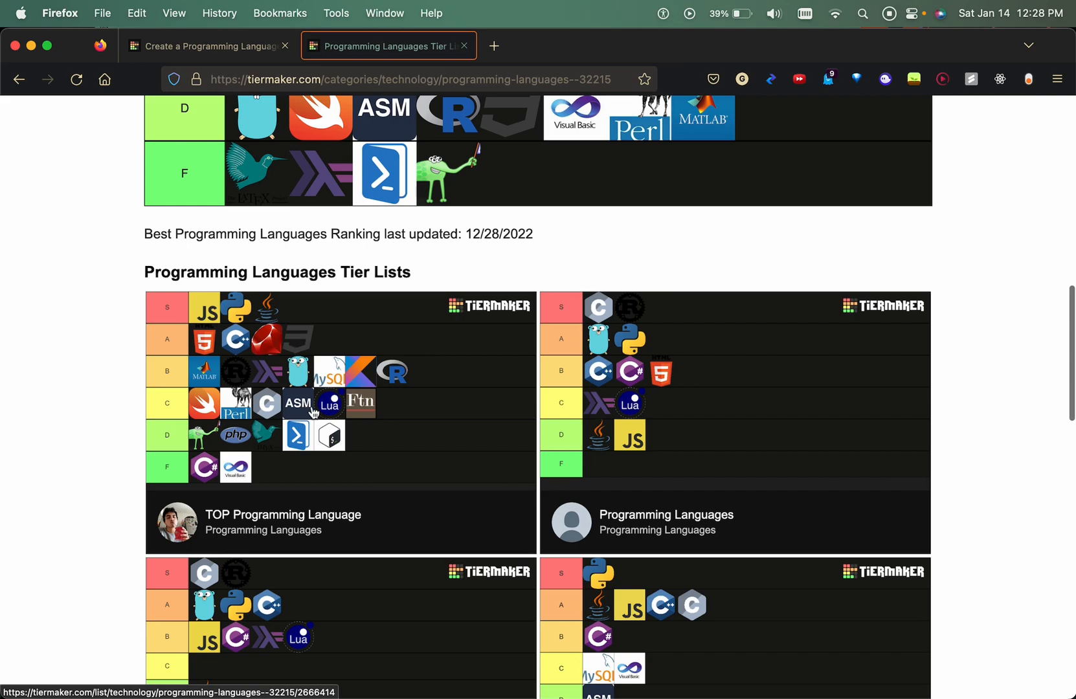
mouse_move(226, 490)
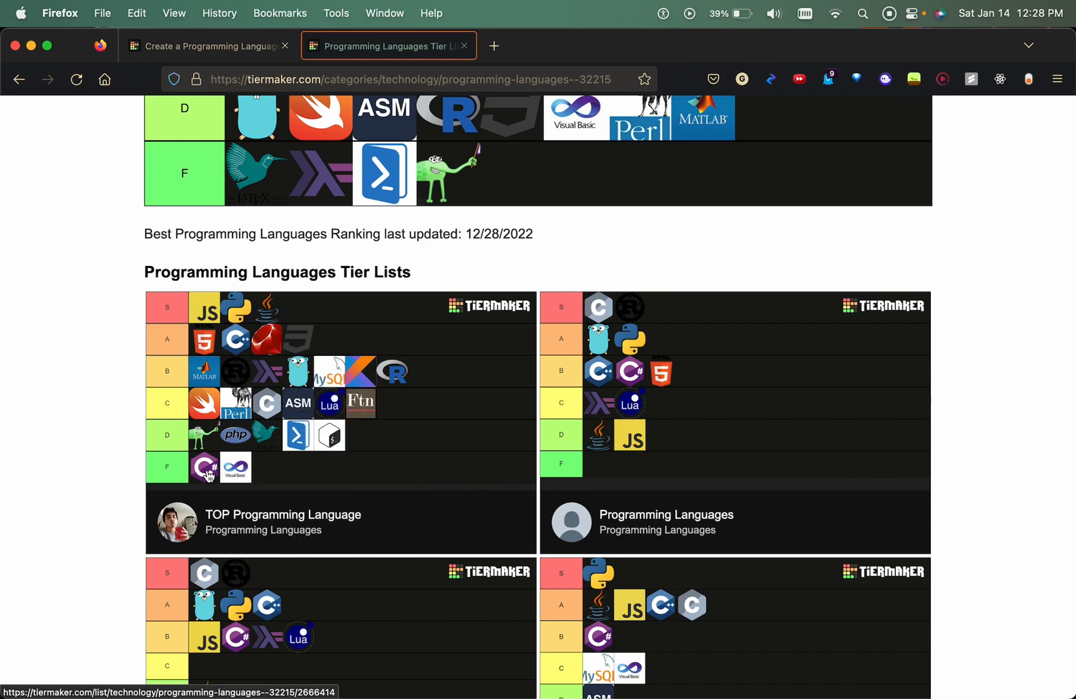
mouse_move(638, 315)
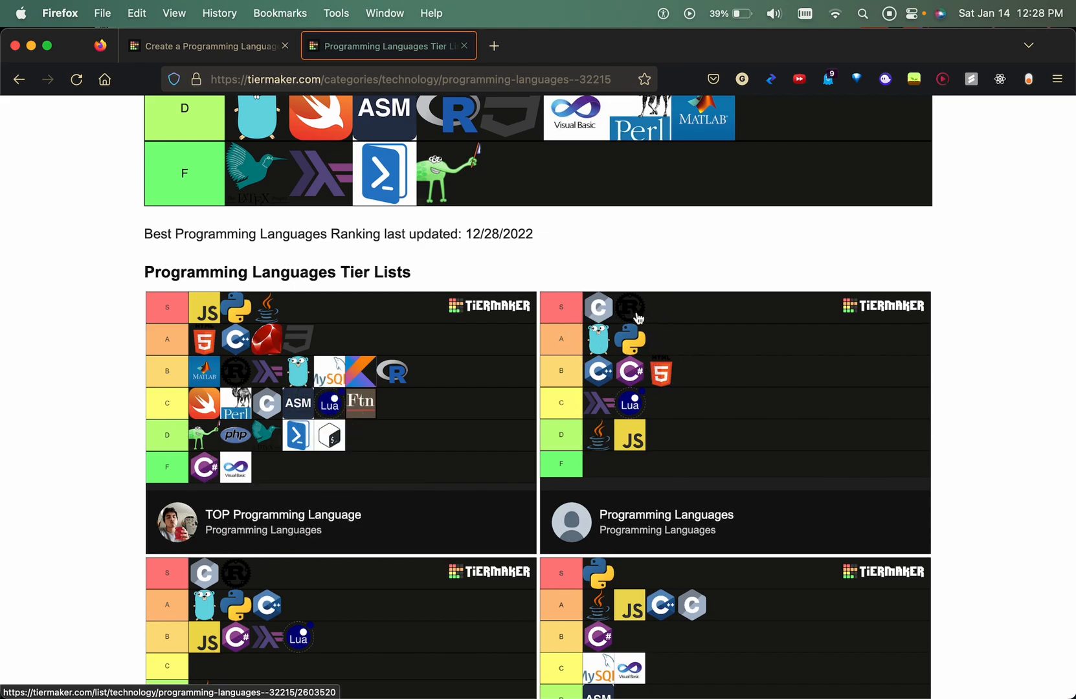
mouse_move(607, 327)
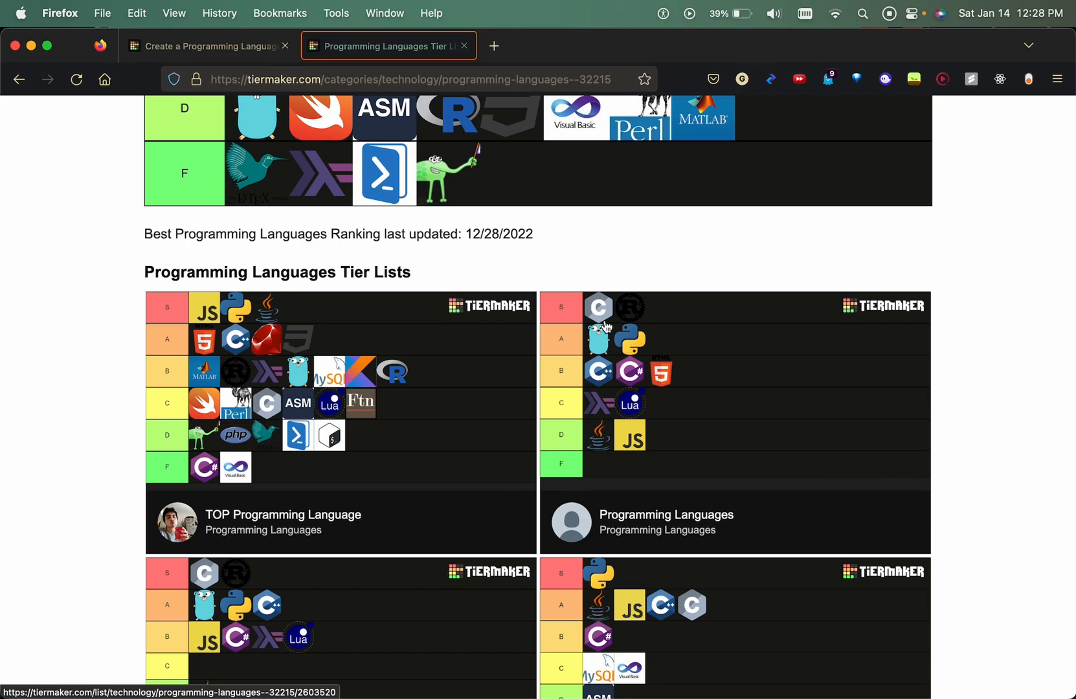
mouse_move(632, 322)
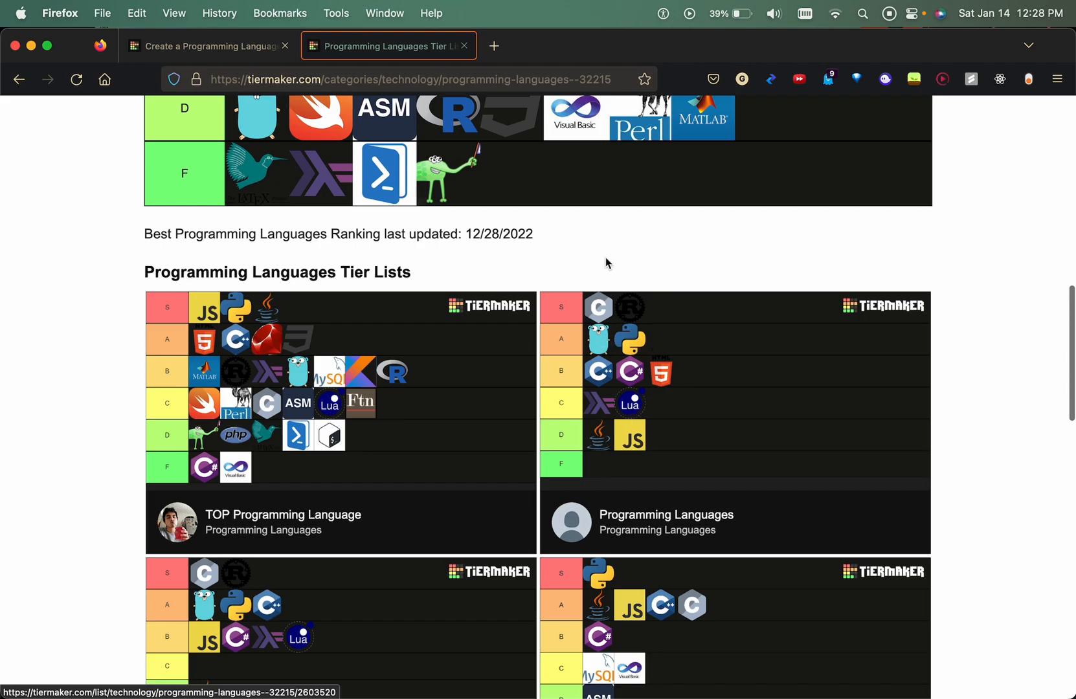
click(206, 46)
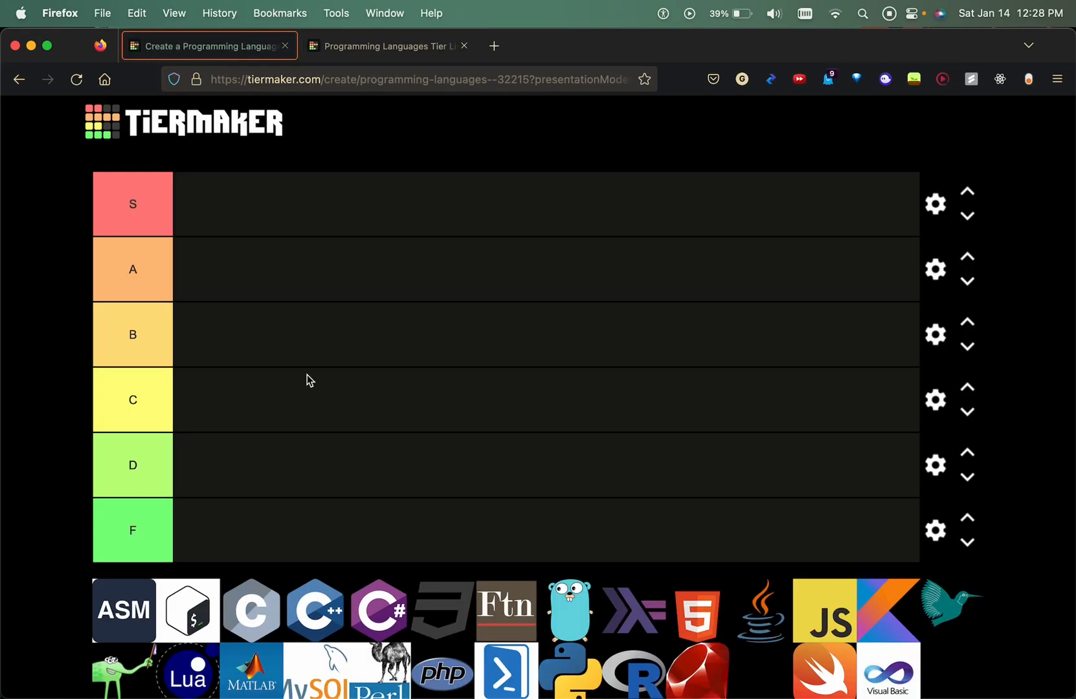
mouse_move(285, 435)
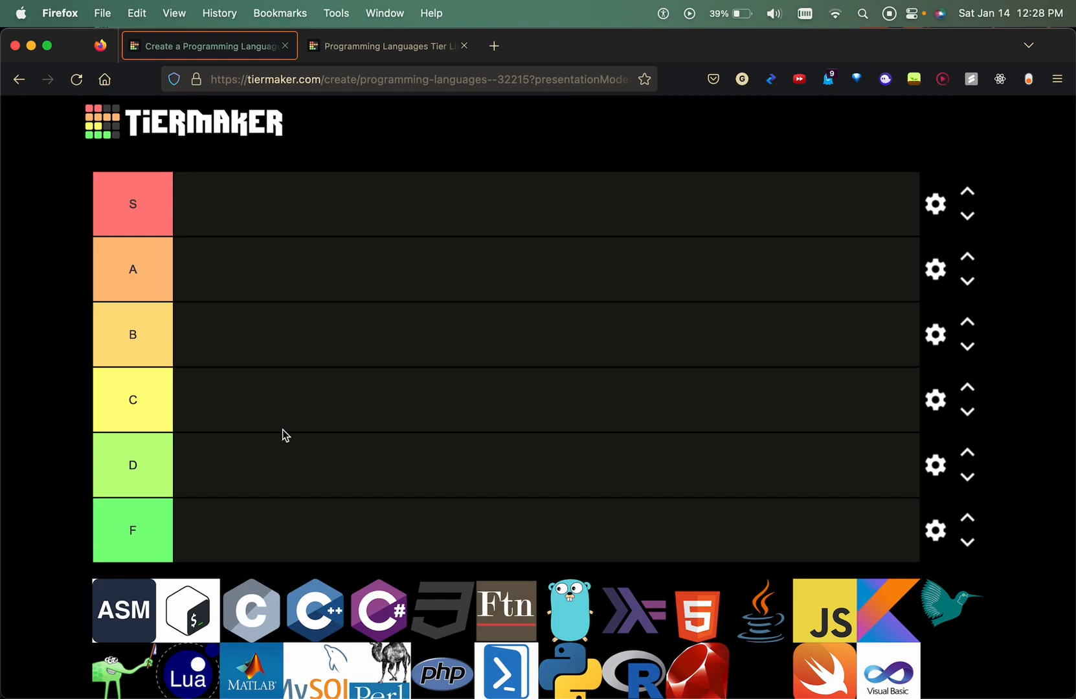
scroll(down, 3)
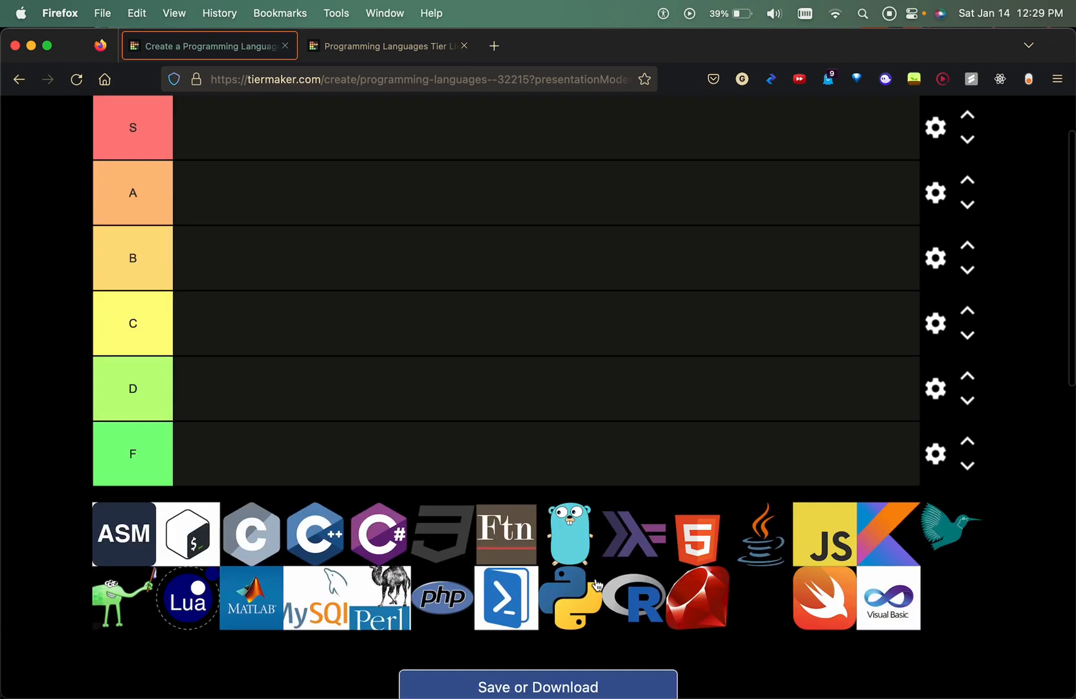
scroll(up, 3)
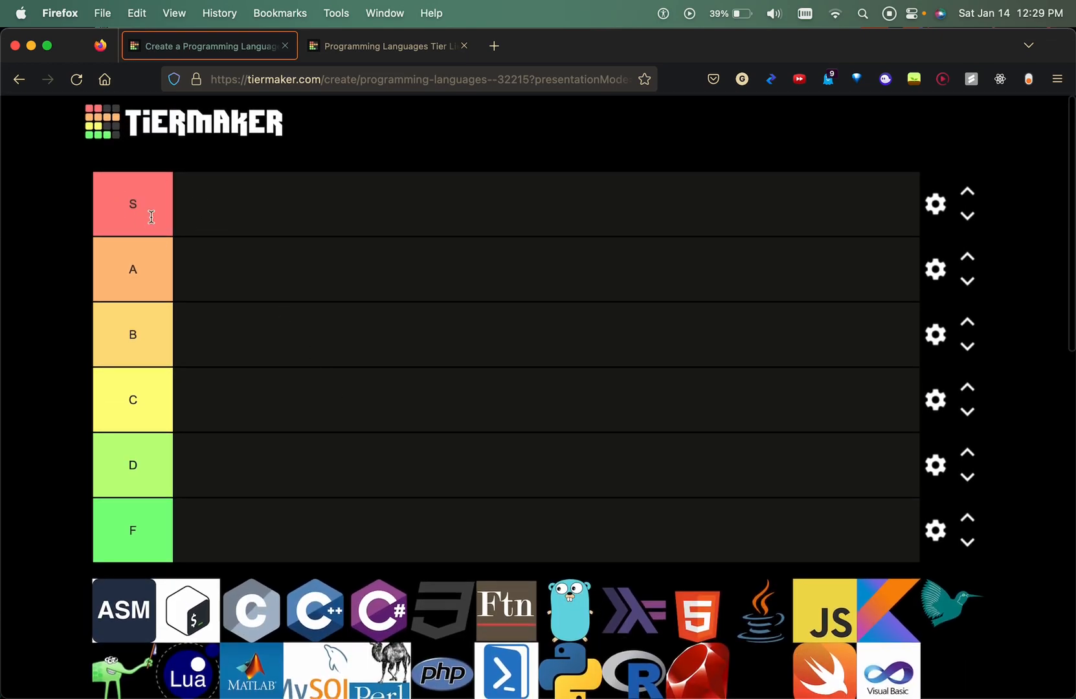
mouse_move(185, 552)
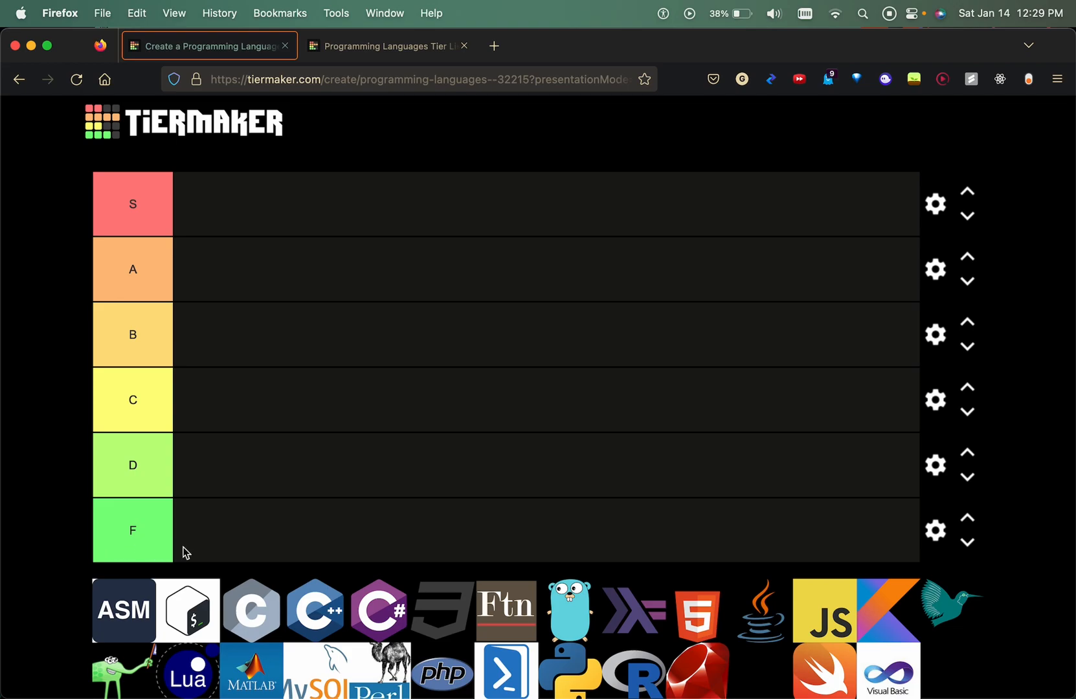
scroll(down, 3)
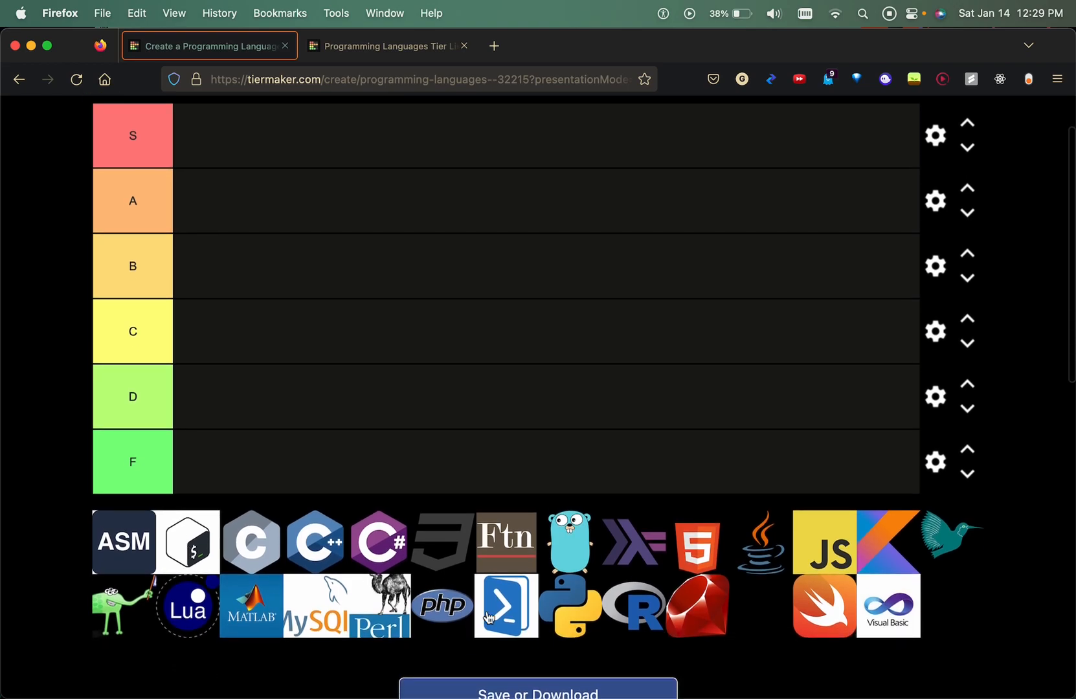
scroll(up, 3)
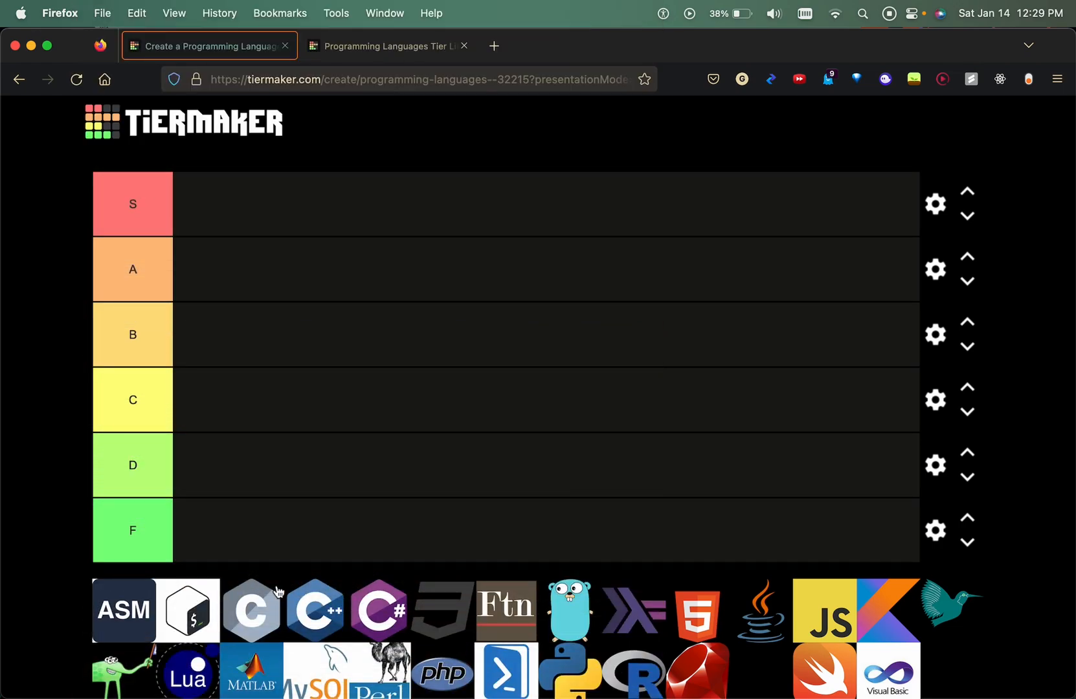
mouse_move(100, 629)
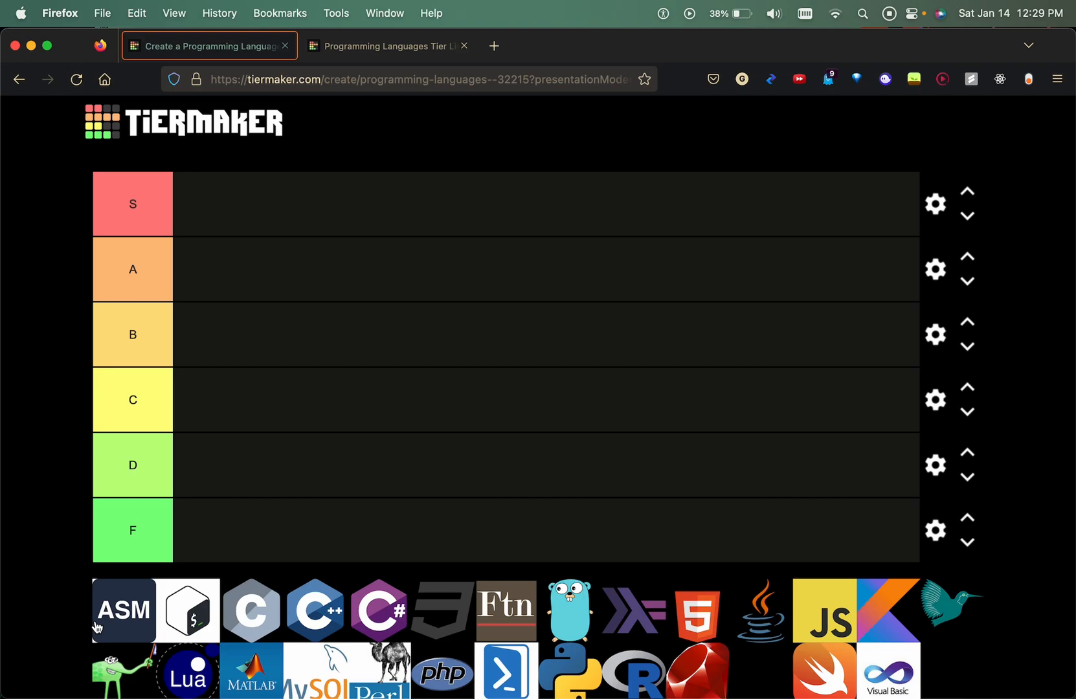
Scroll the tier list down and back up to view the rows and unplaced logos.
scroll(down, 3)
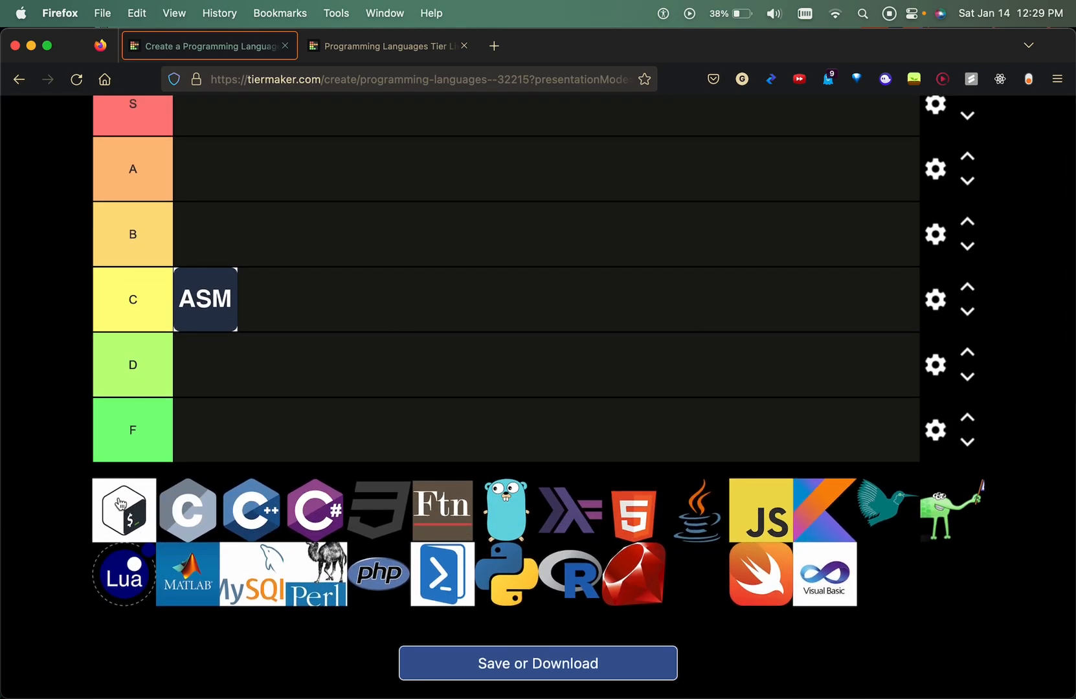
scroll(up, 3)
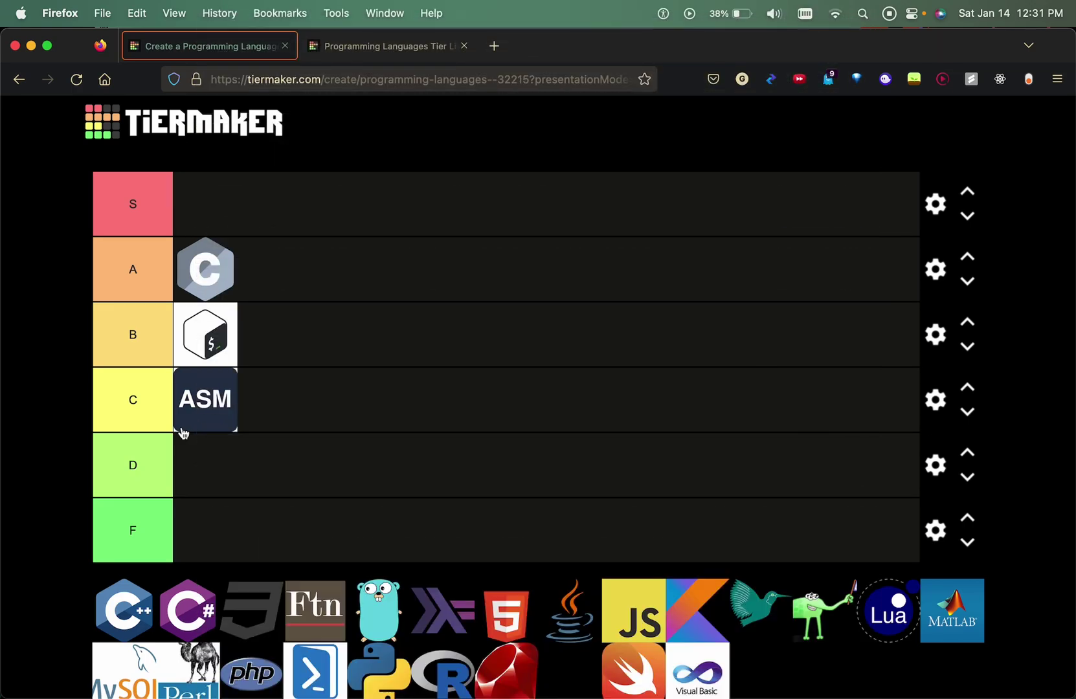
mouse_move(100, 555)
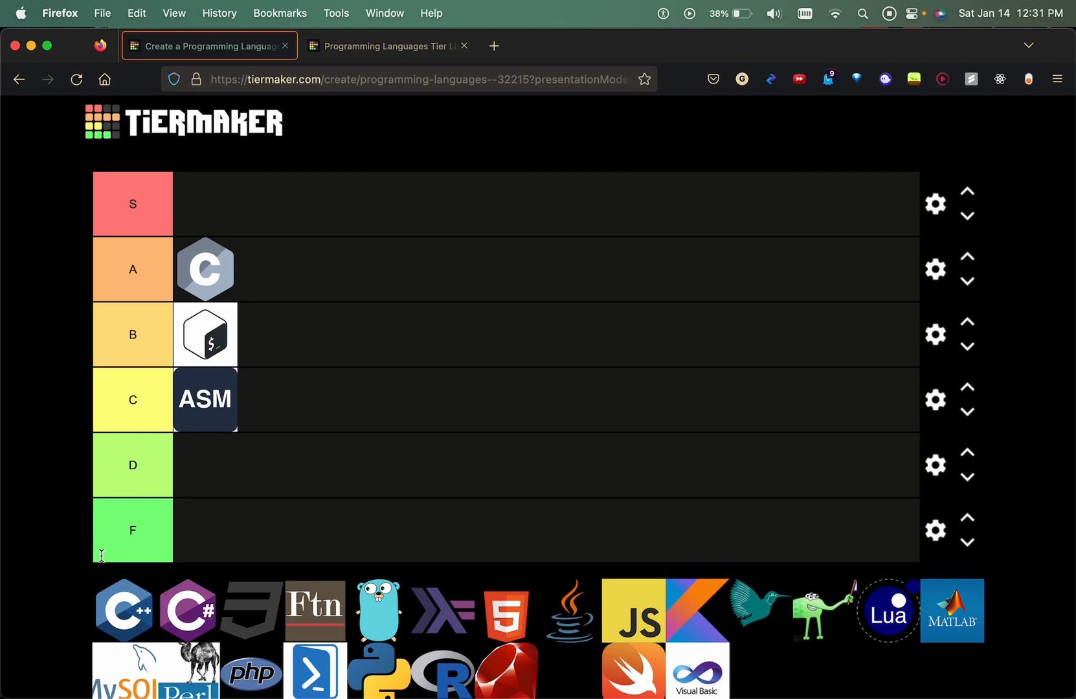
mouse_move(122, 599)
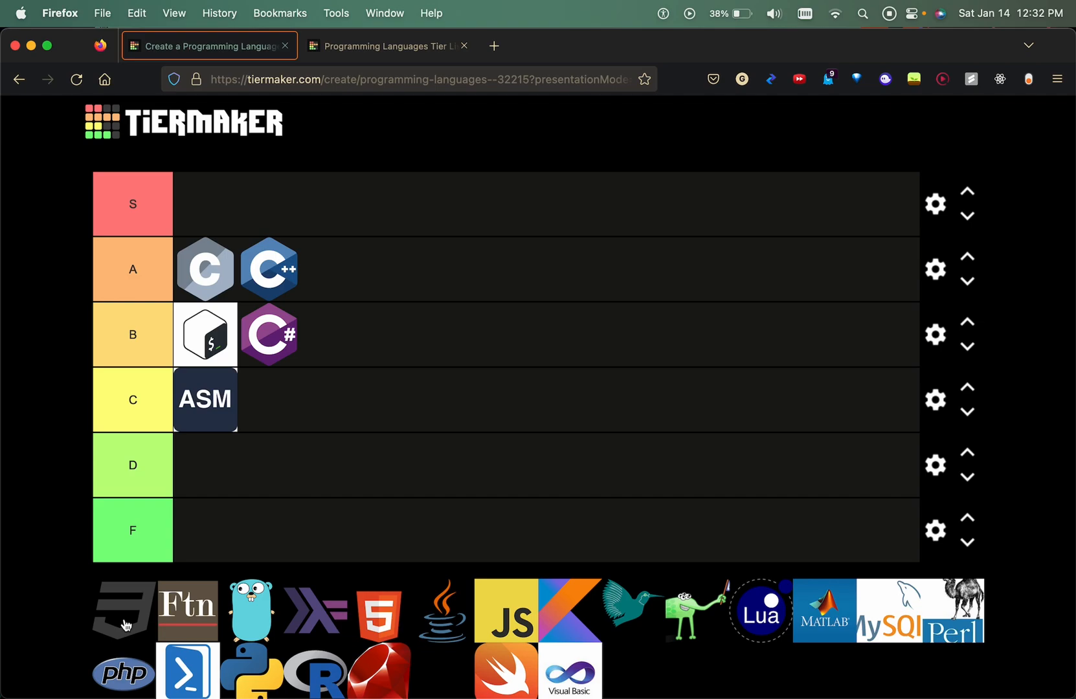
mouse_move(137, 604)
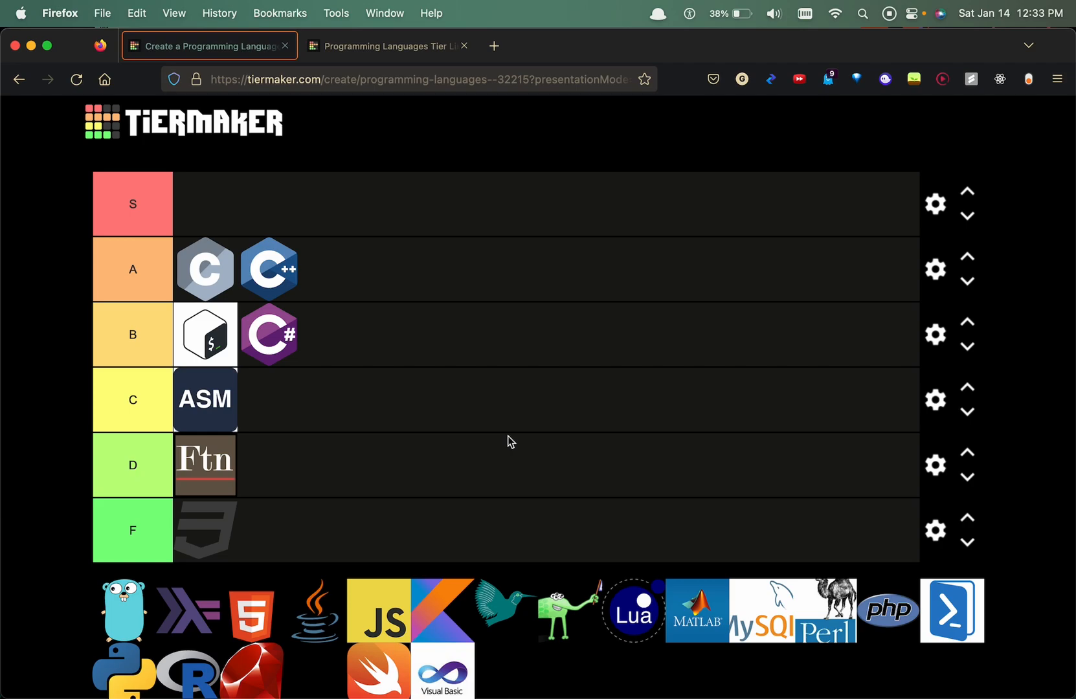
click(122, 610)
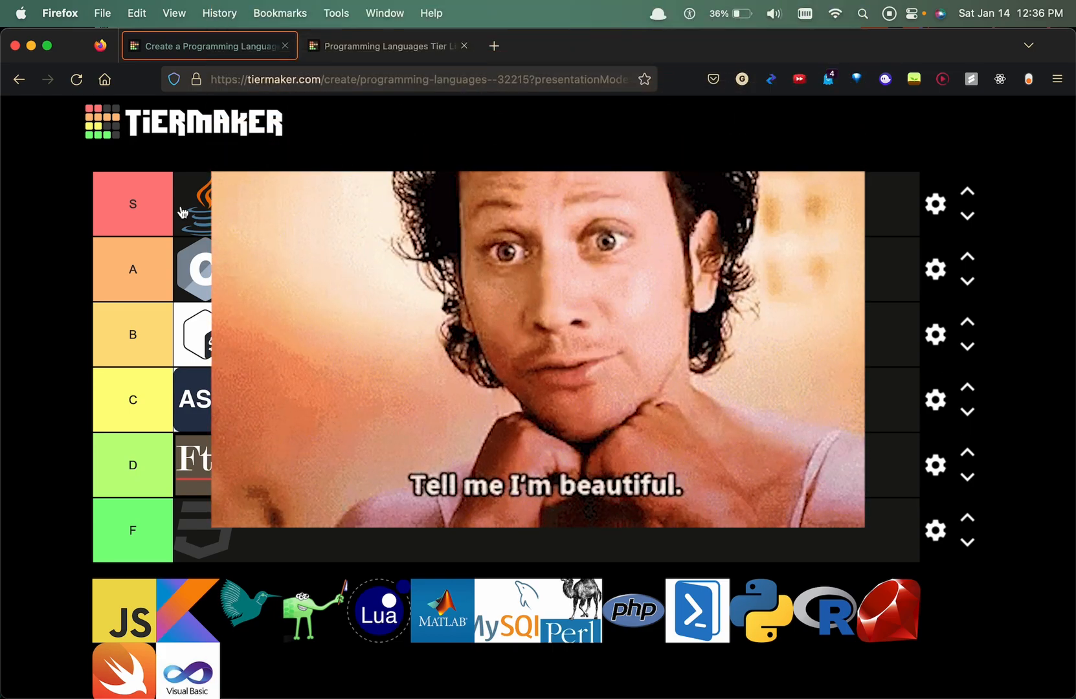
Click a logo in the unsorted pool to begin placing Go, JavaScript, Haskell and HTML5.
click(125, 611)
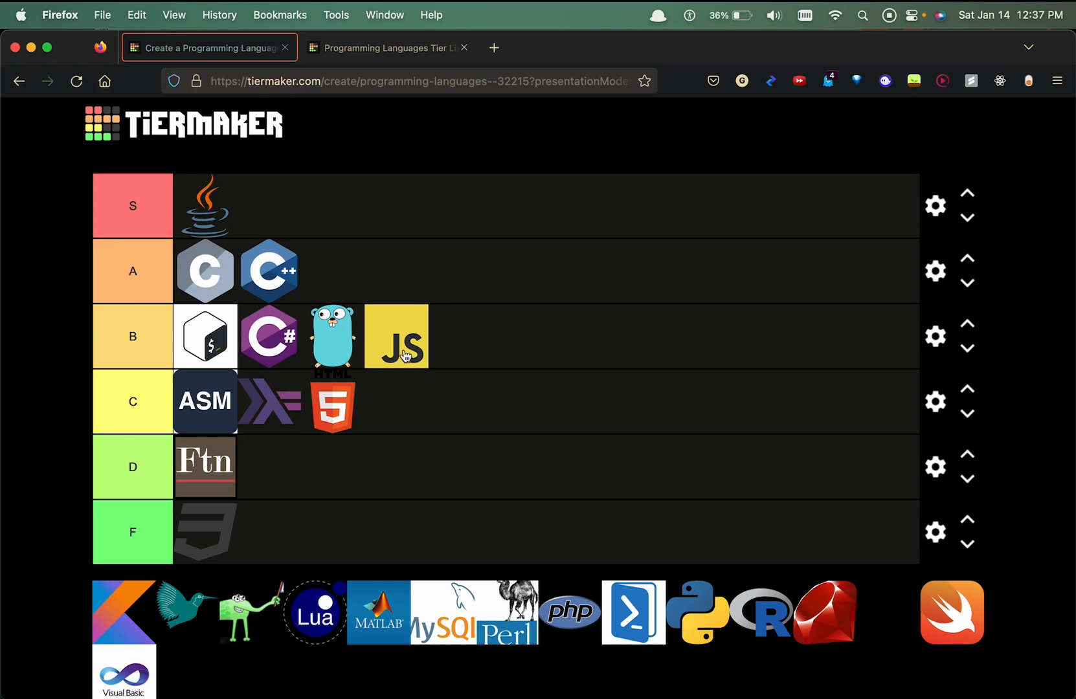
mouse_move(426, 380)
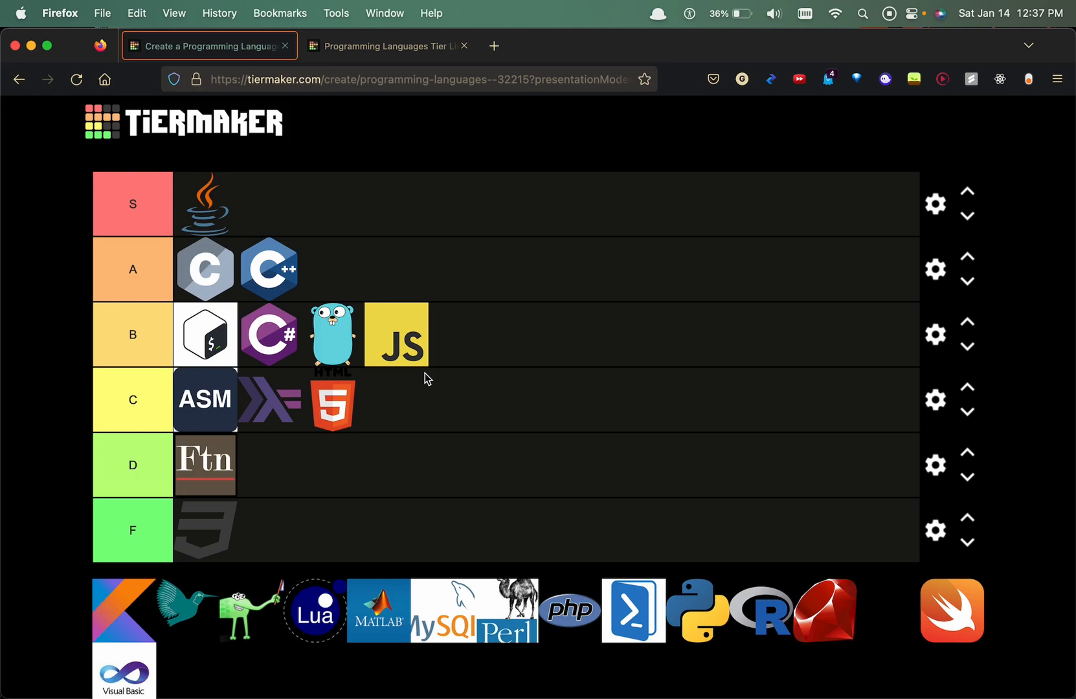
mouse_move(124, 605)
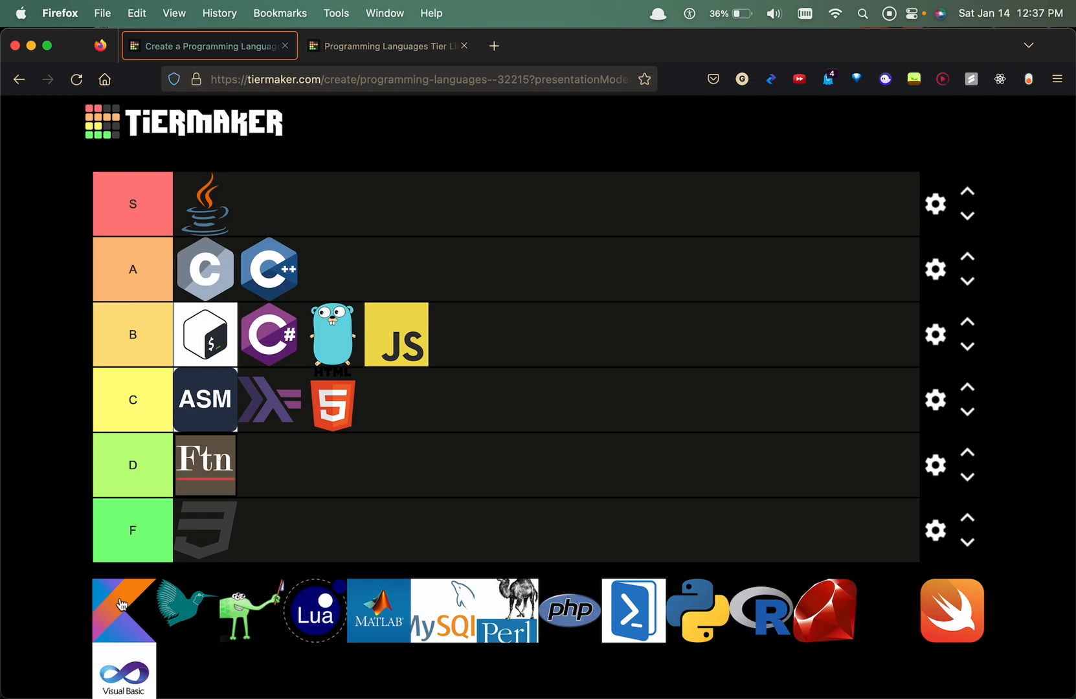
mouse_move(985, 600)
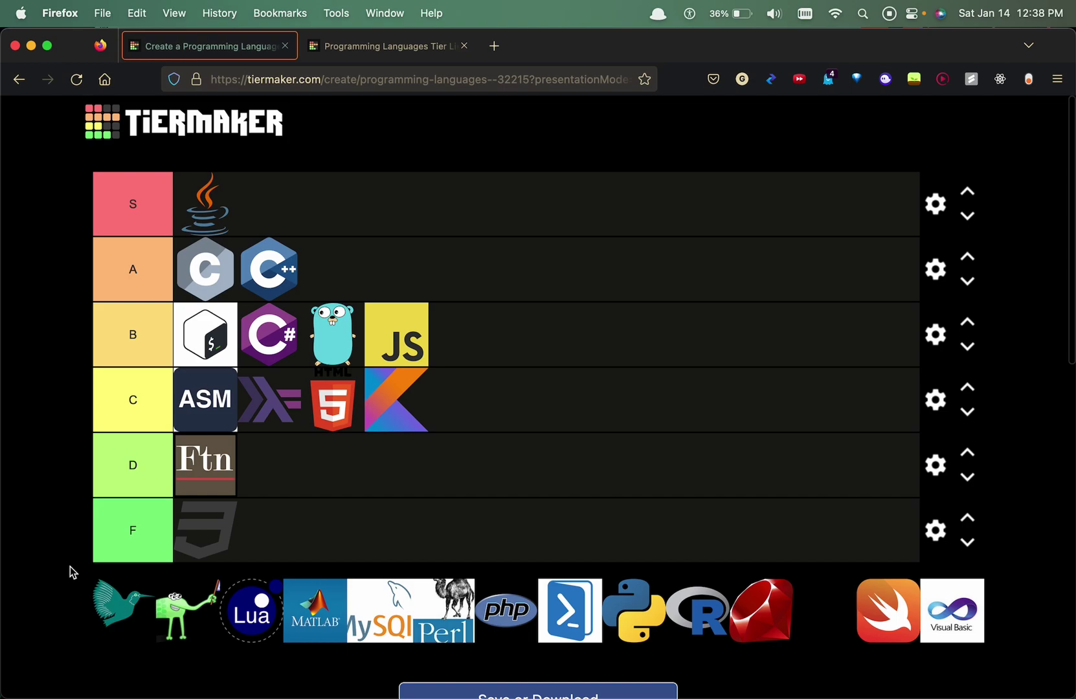
mouse_move(98, 592)
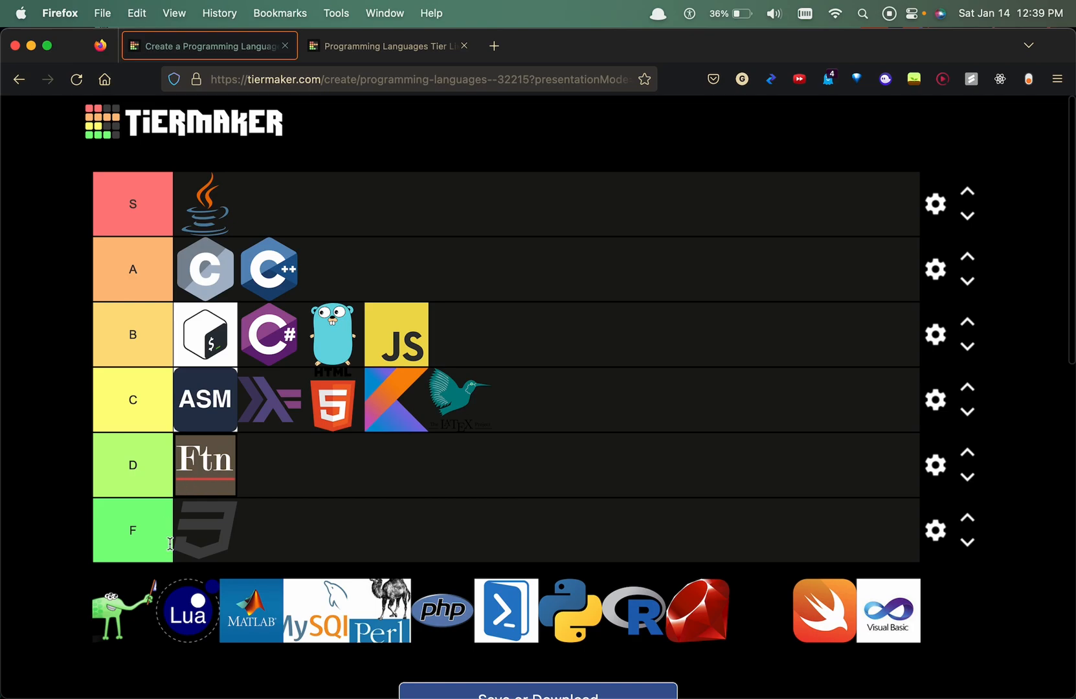
mouse_move(199, 418)
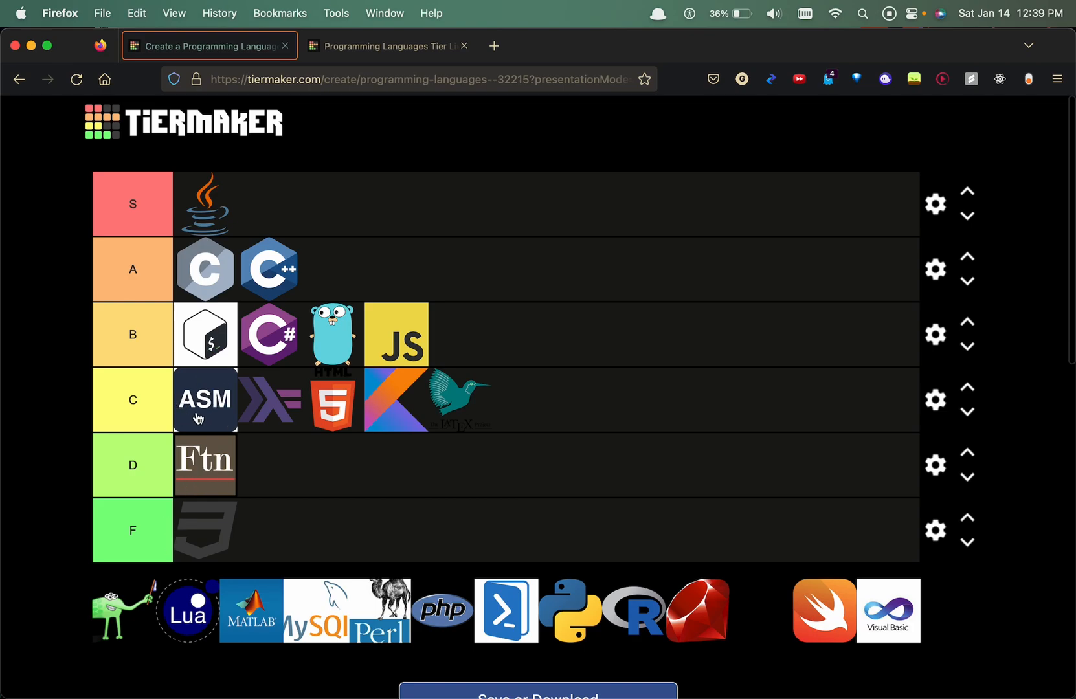
mouse_move(117, 624)
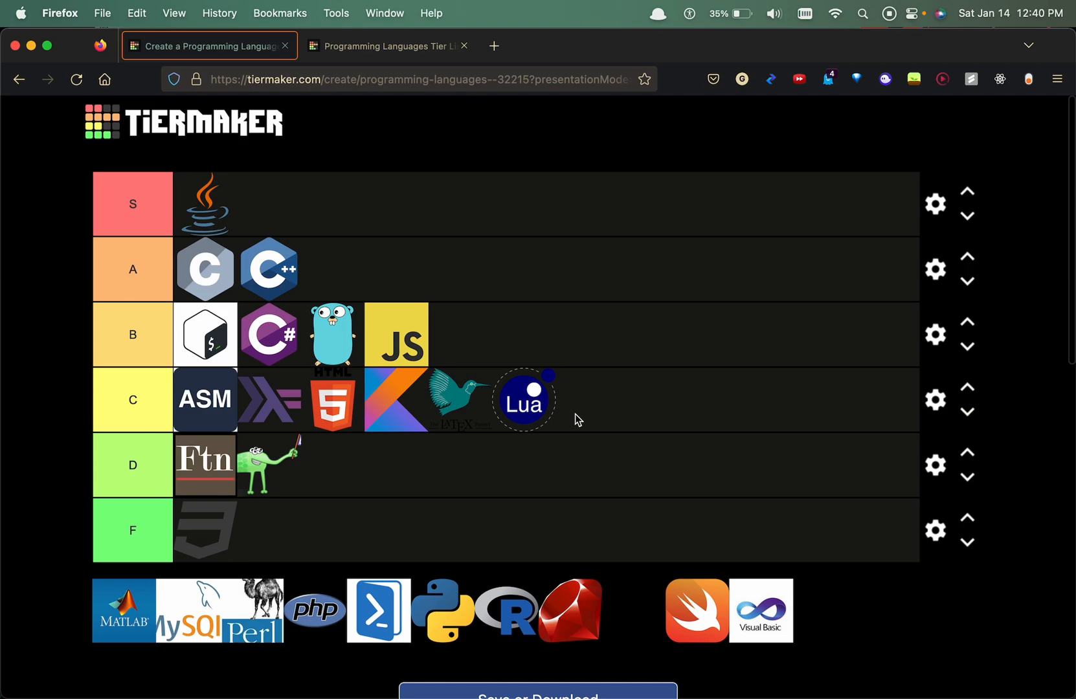
mouse_move(121, 585)
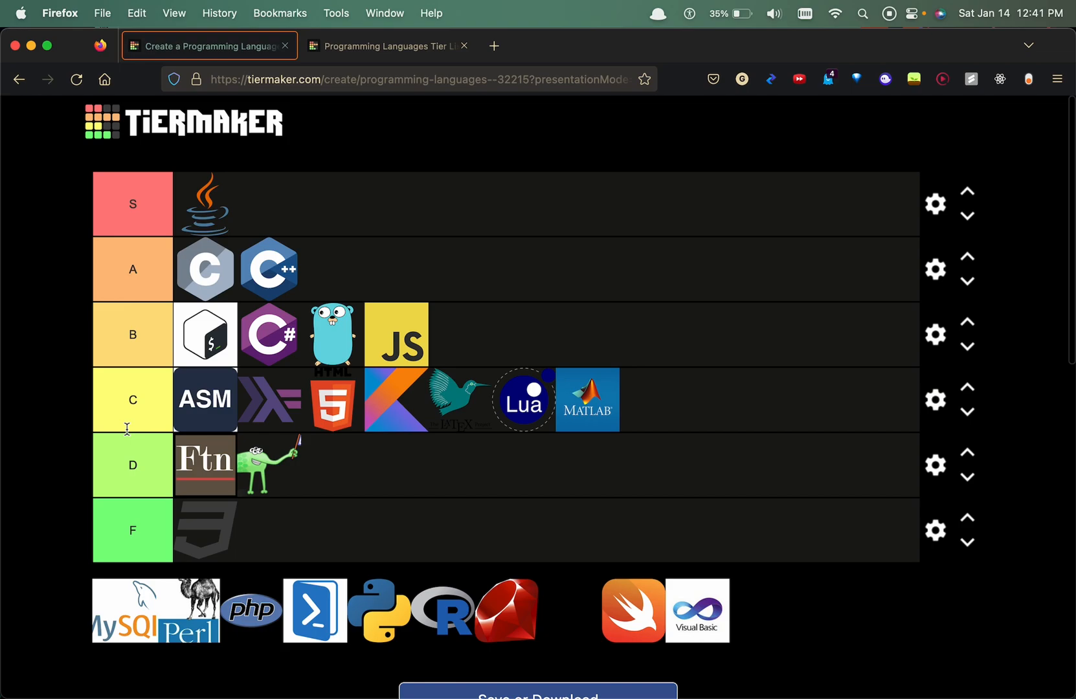
mouse_move(113, 598)
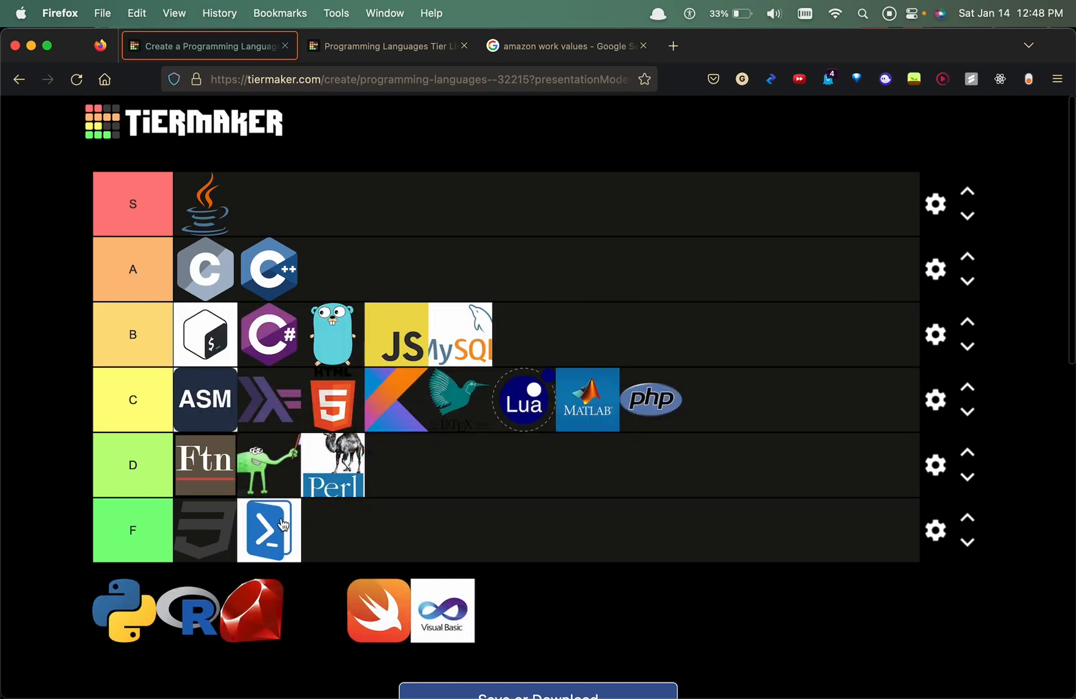
mouse_move(269, 530)
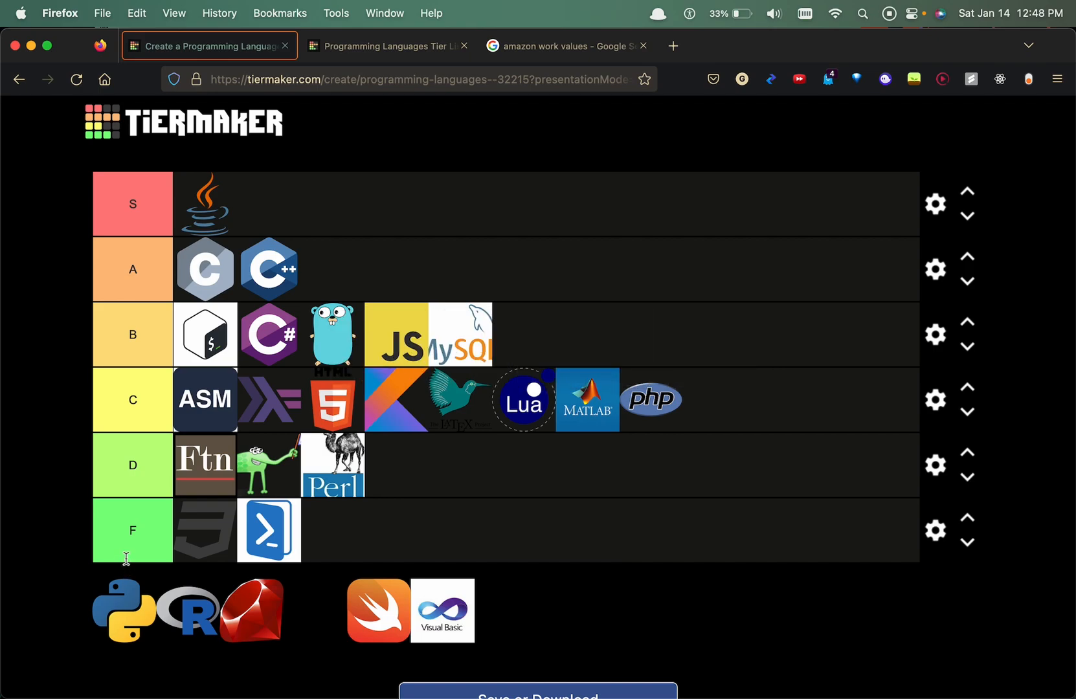
mouse_move(131, 574)
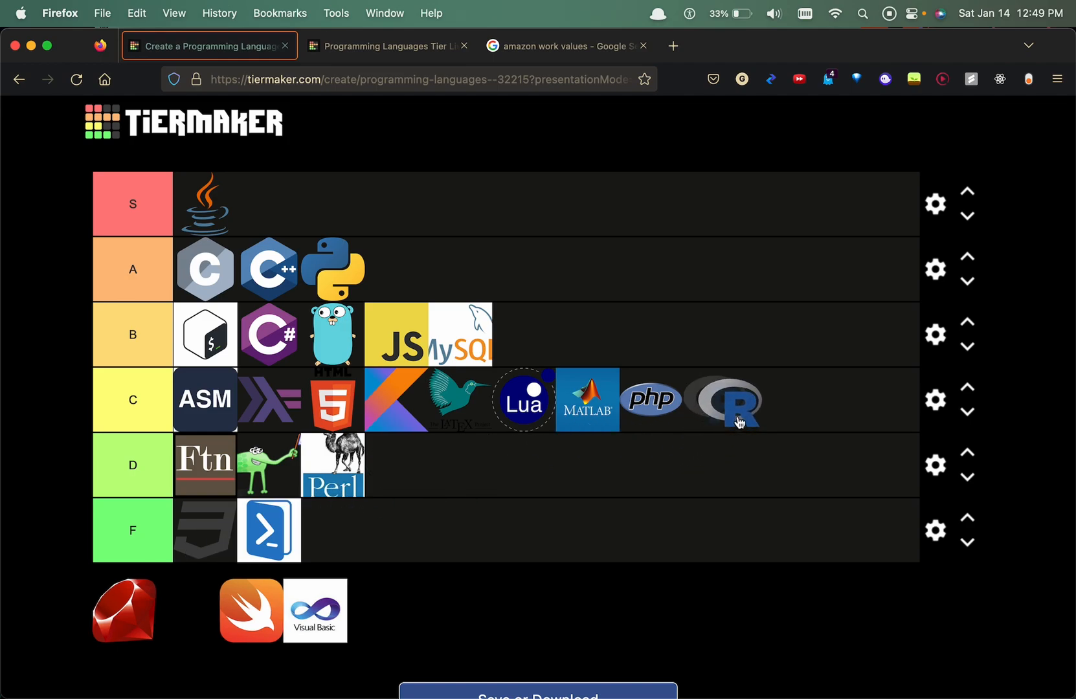
mouse_move(125, 609)
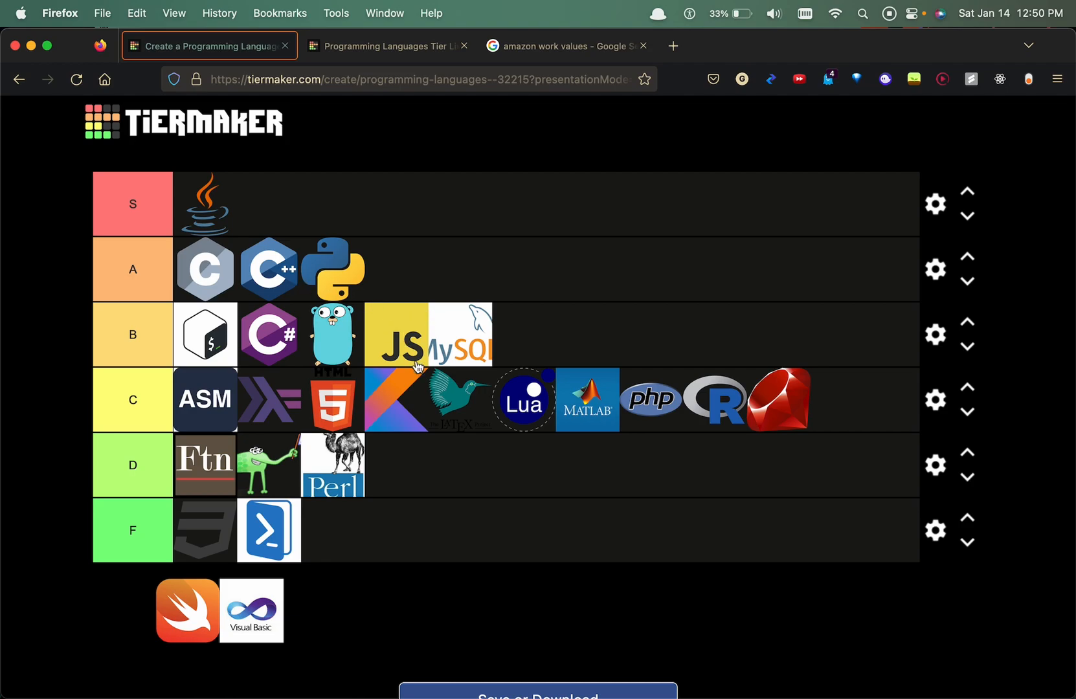
mouse_move(107, 604)
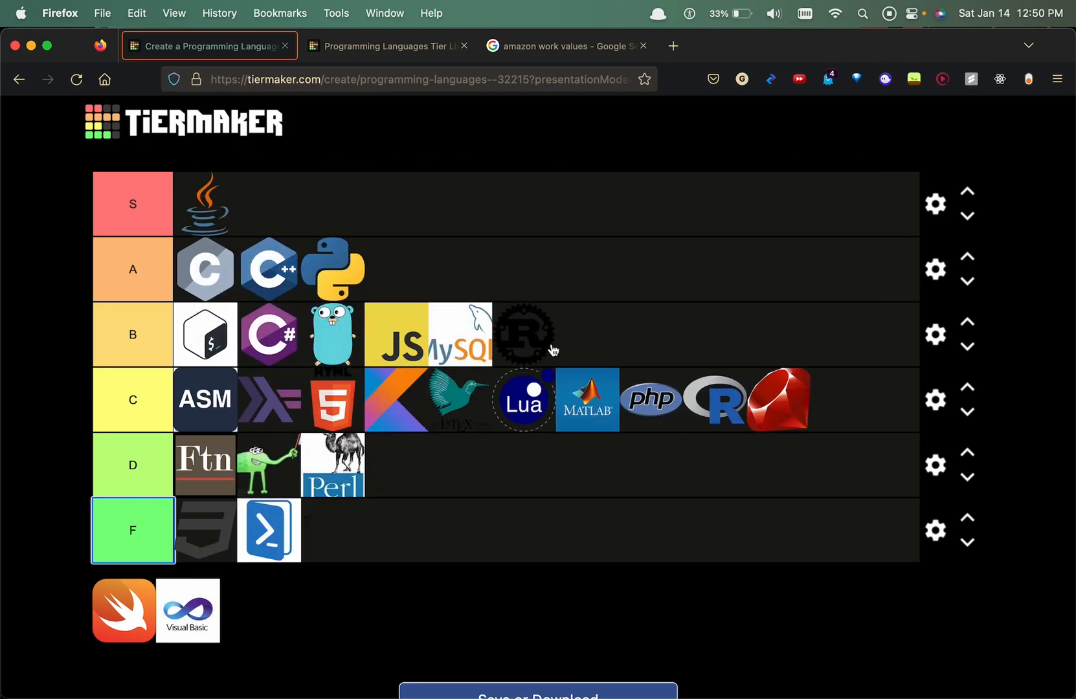
mouse_move(123, 609)
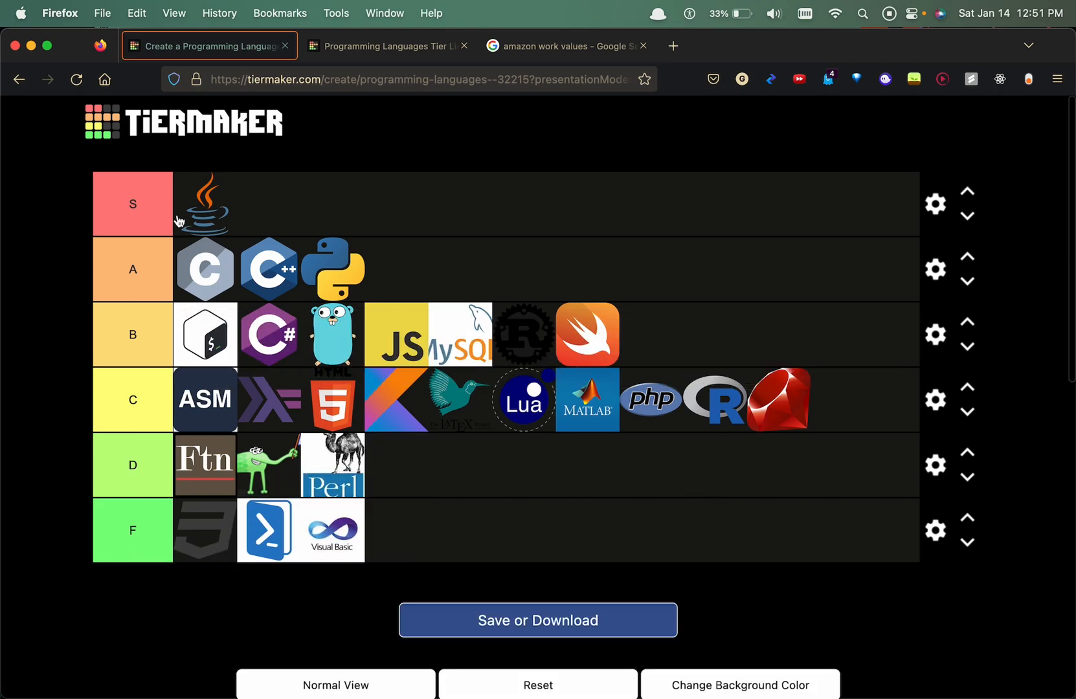
mouse_move(196, 206)
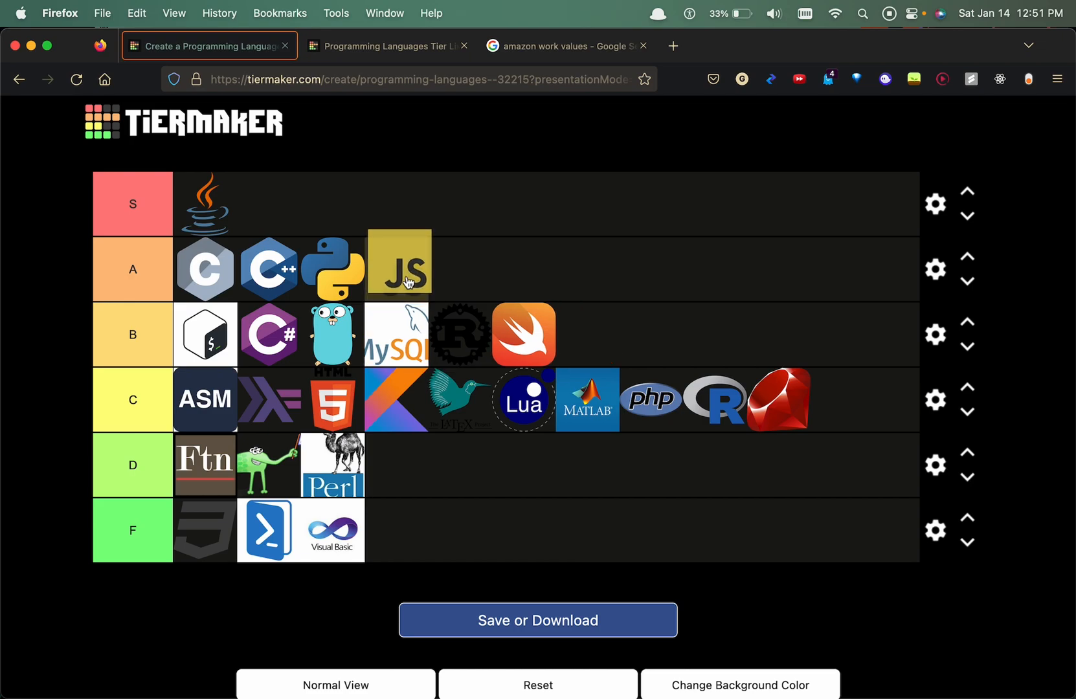
mouse_move(497, 359)
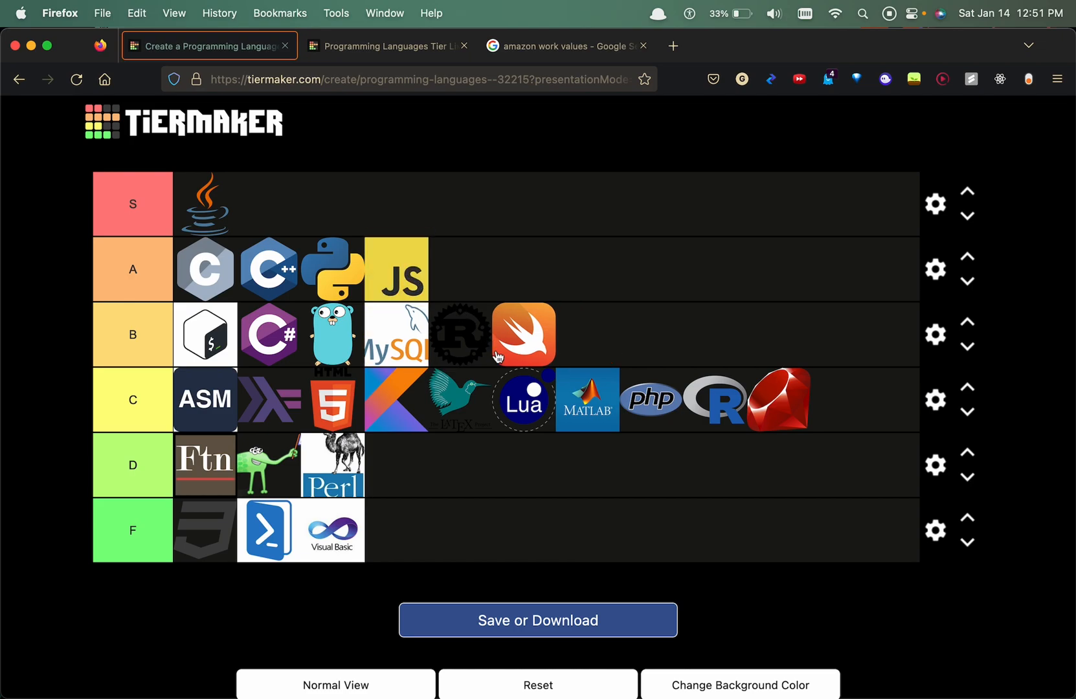
mouse_move(797, 405)
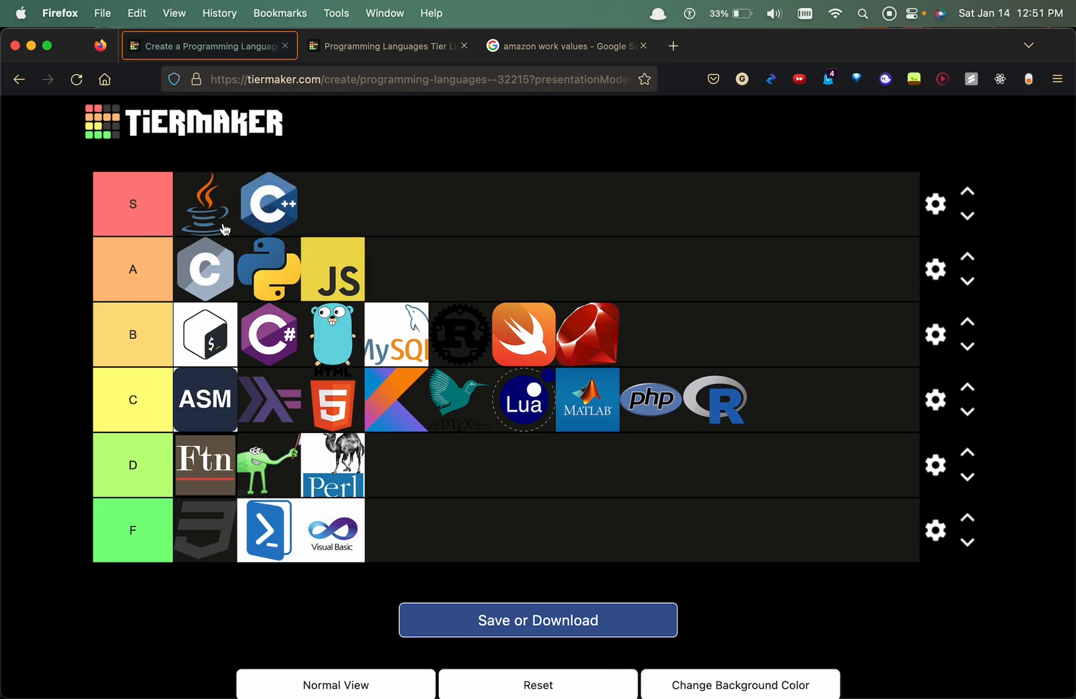
mouse_move(419, 258)
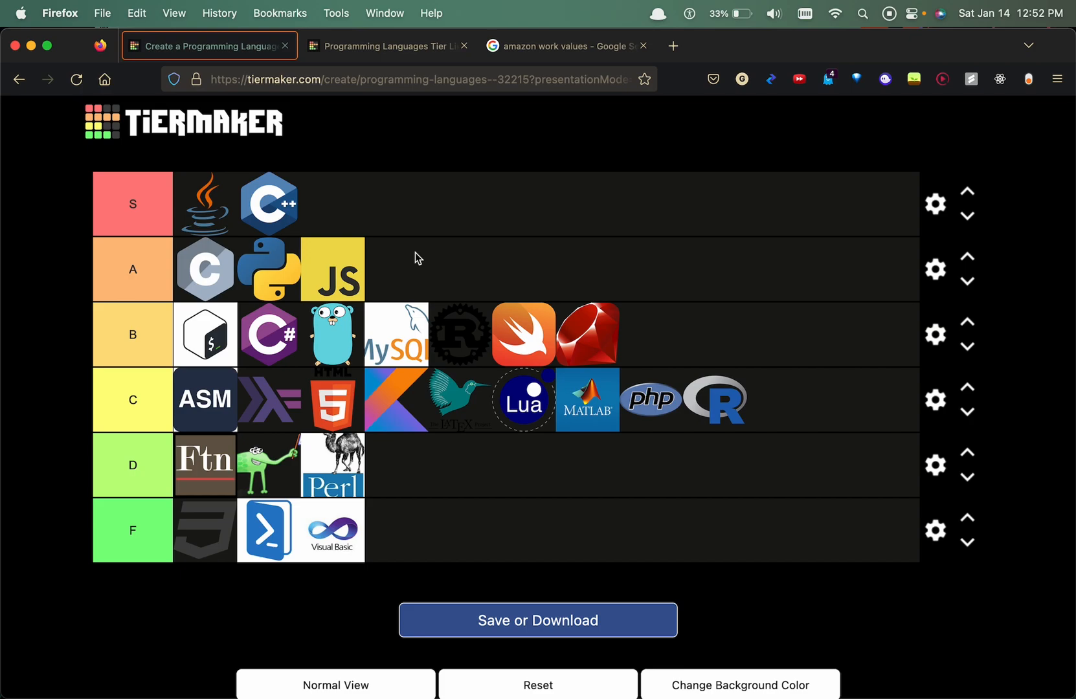
mouse_move(717, 402)
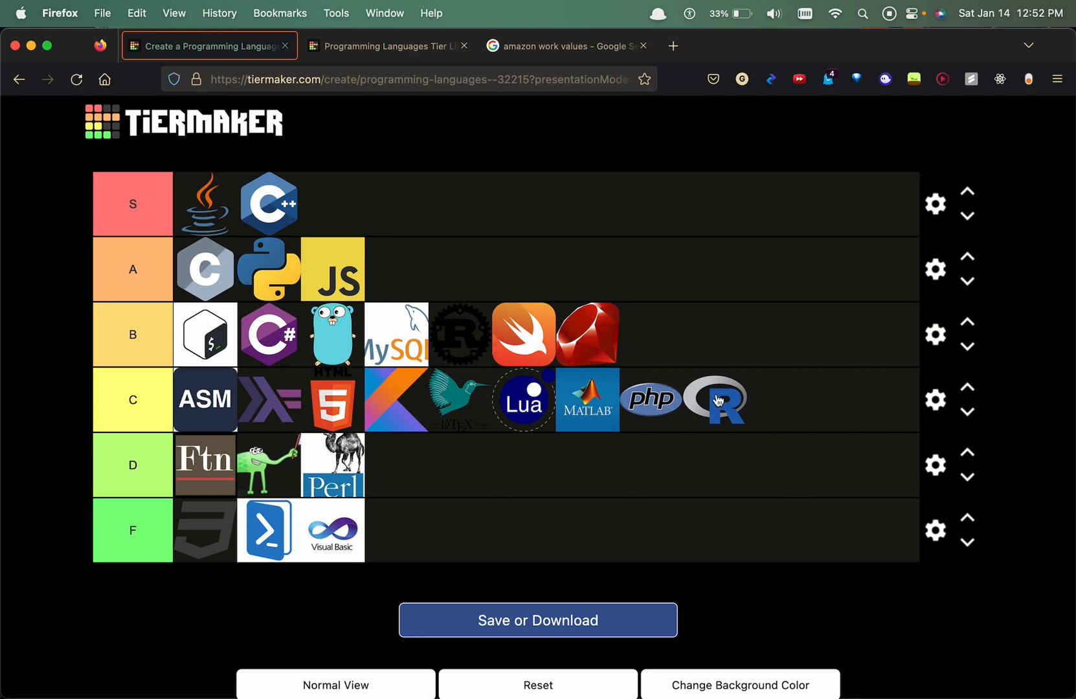